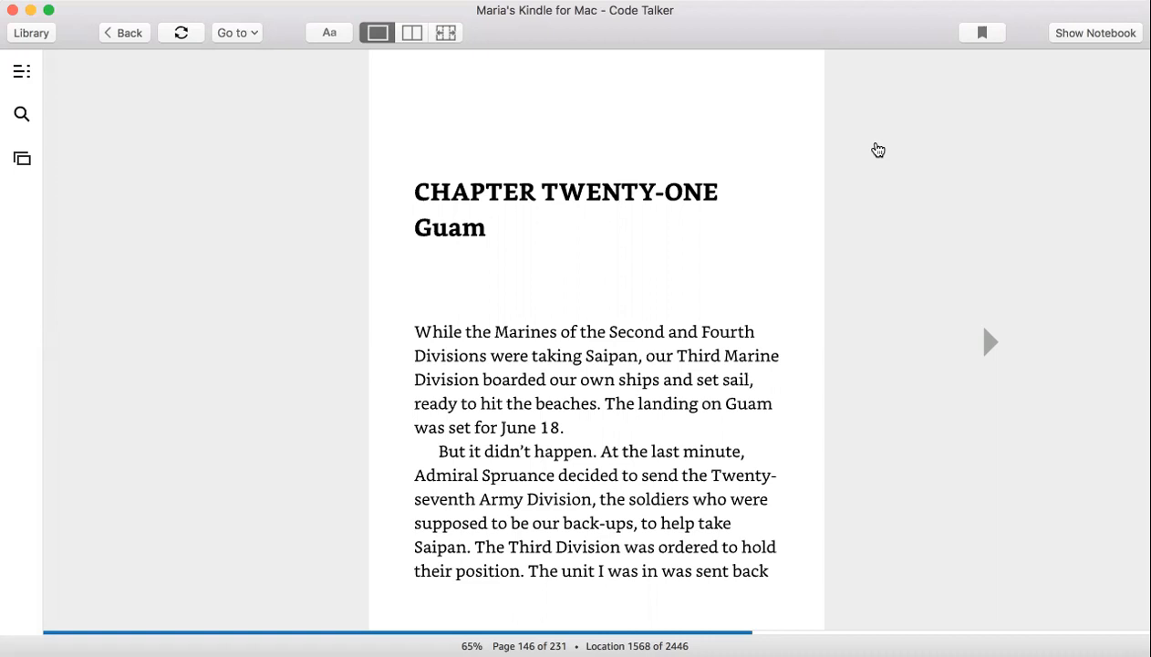
mouse_move(1033, 375)
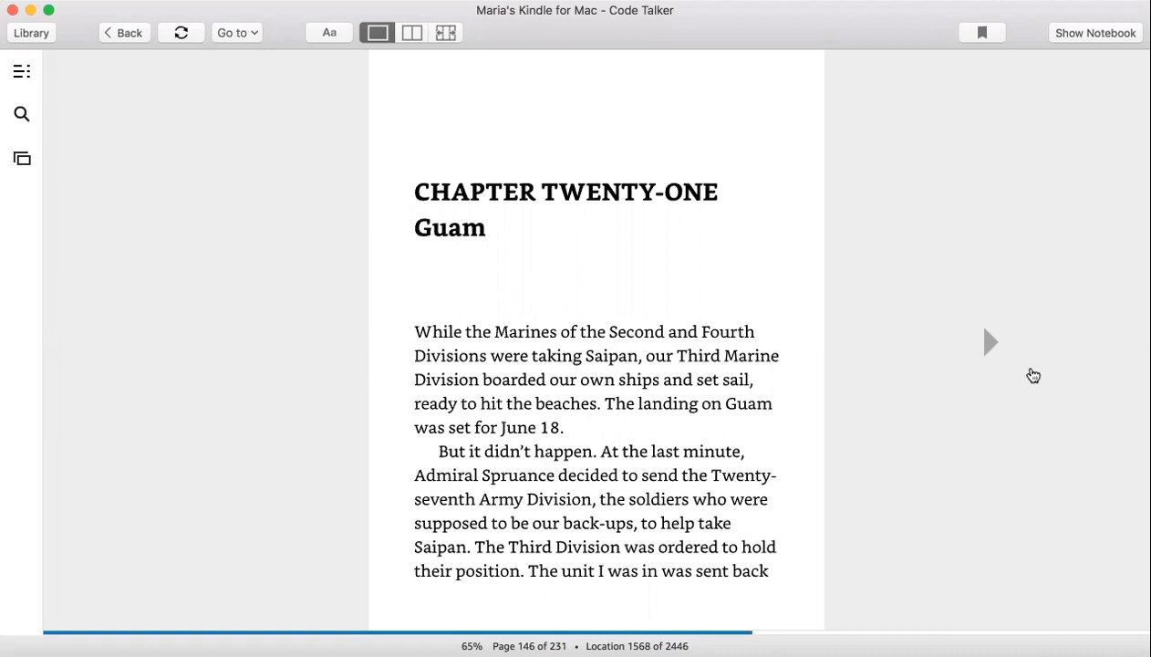
mouse_move(1000, 348)
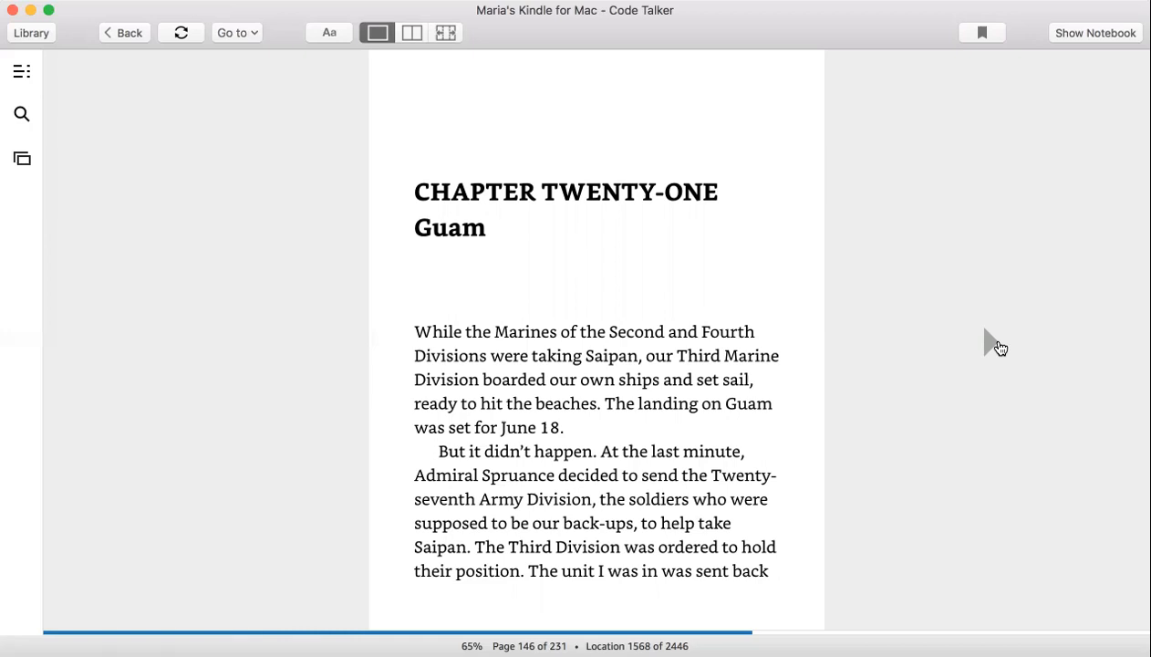
mouse_move(1002, 356)
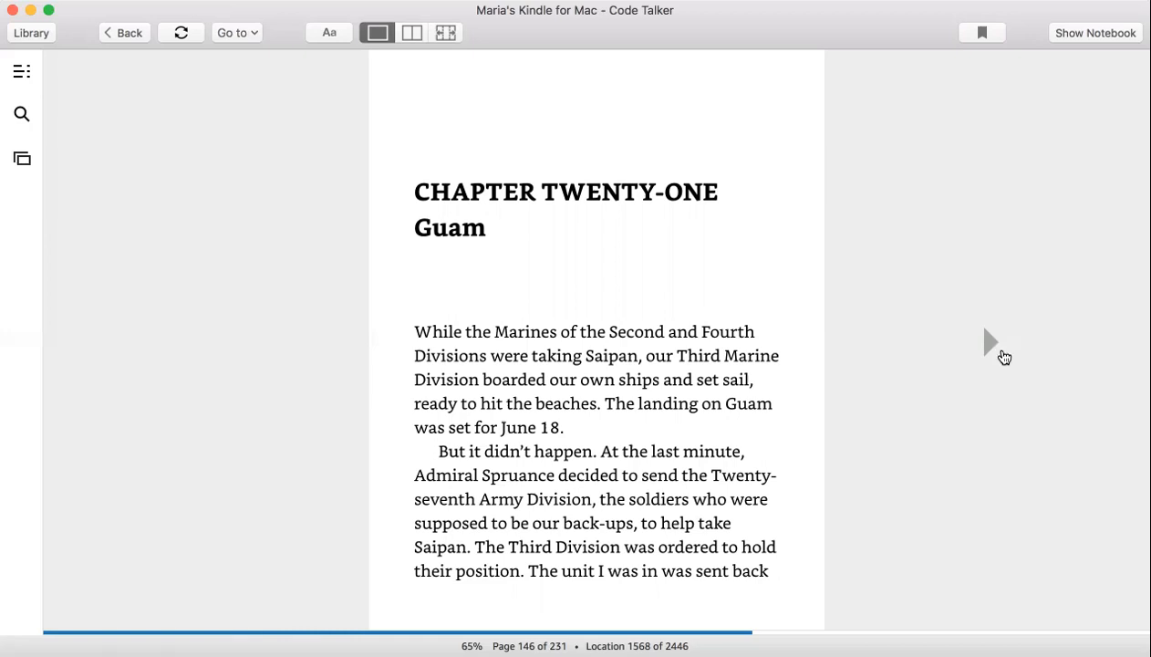
mouse_move(994, 345)
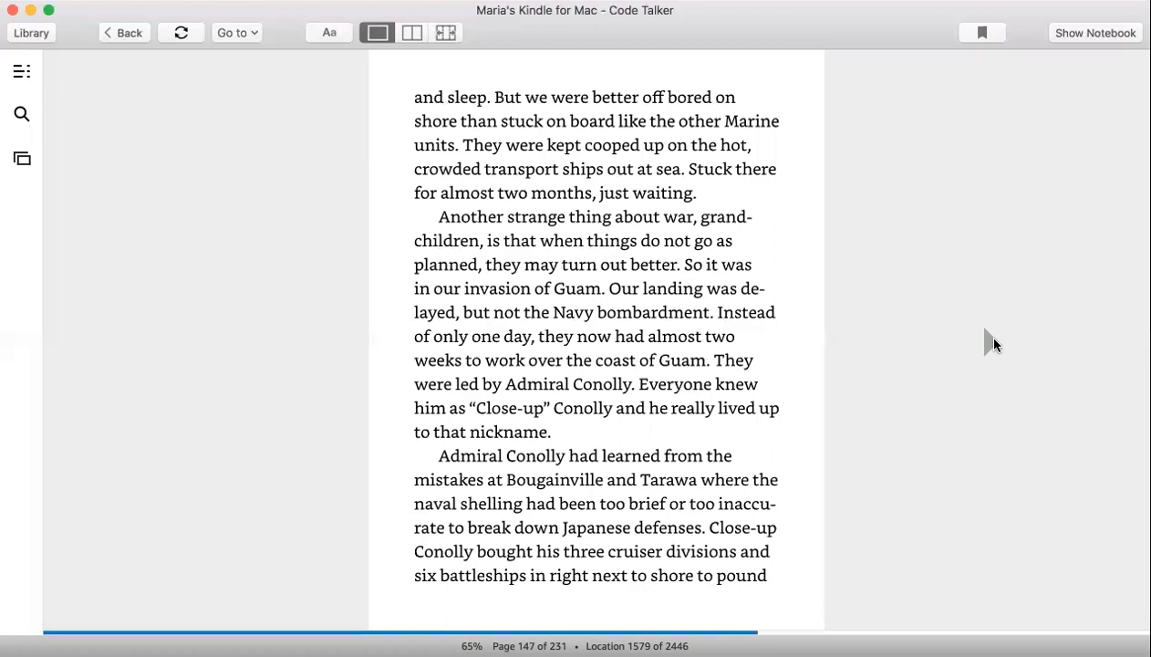
- Turn Code Talker forward to page 148, where the guys ask Begay about Guam
scroll(down, 3)
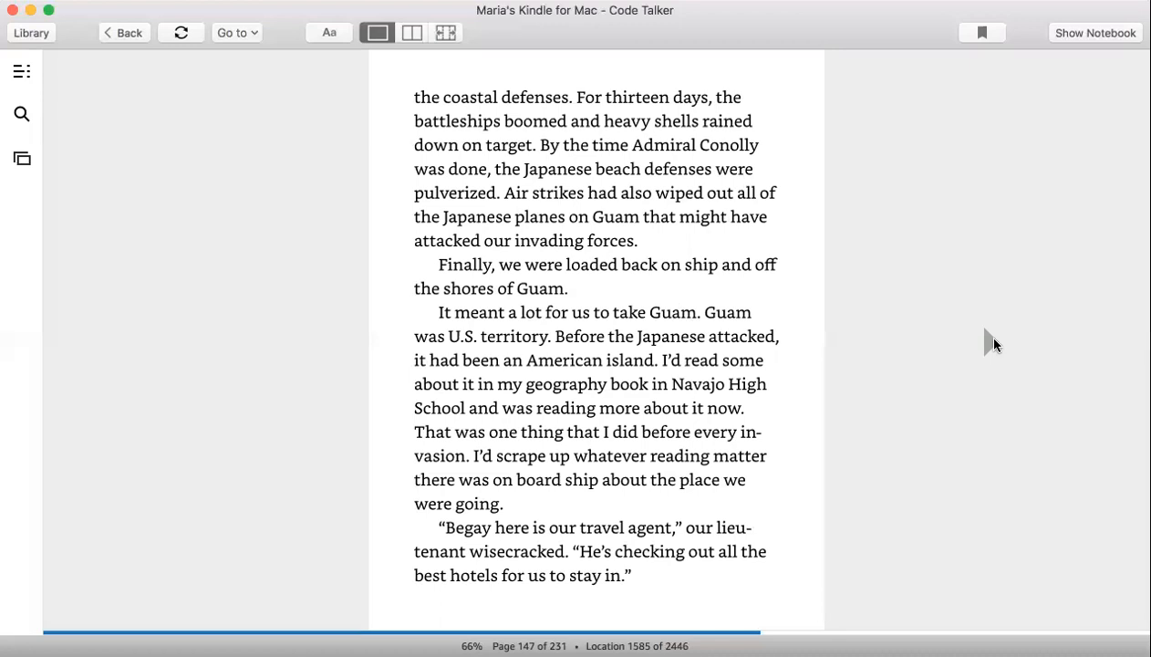
mouse_move(971, 359)
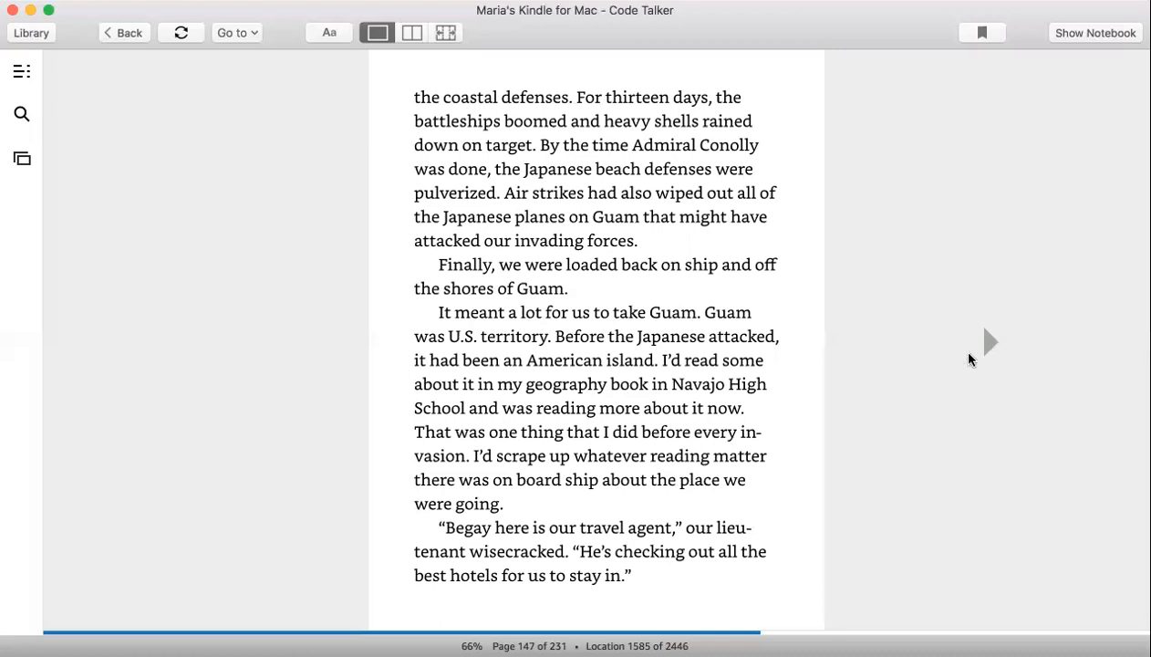
click(990, 341)
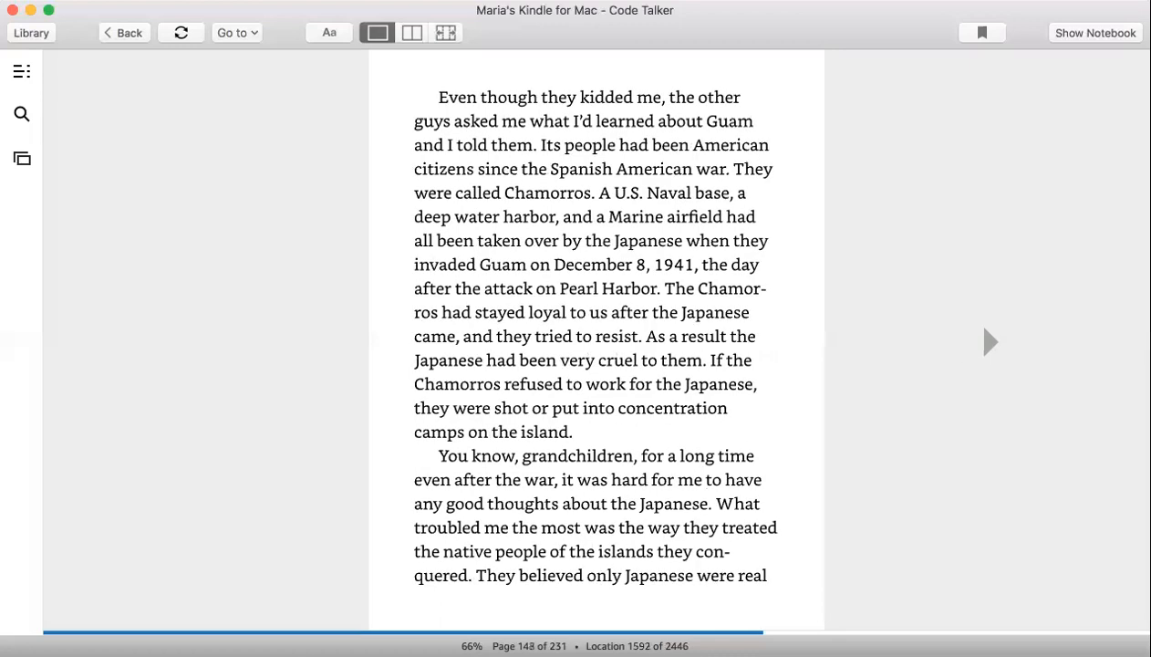